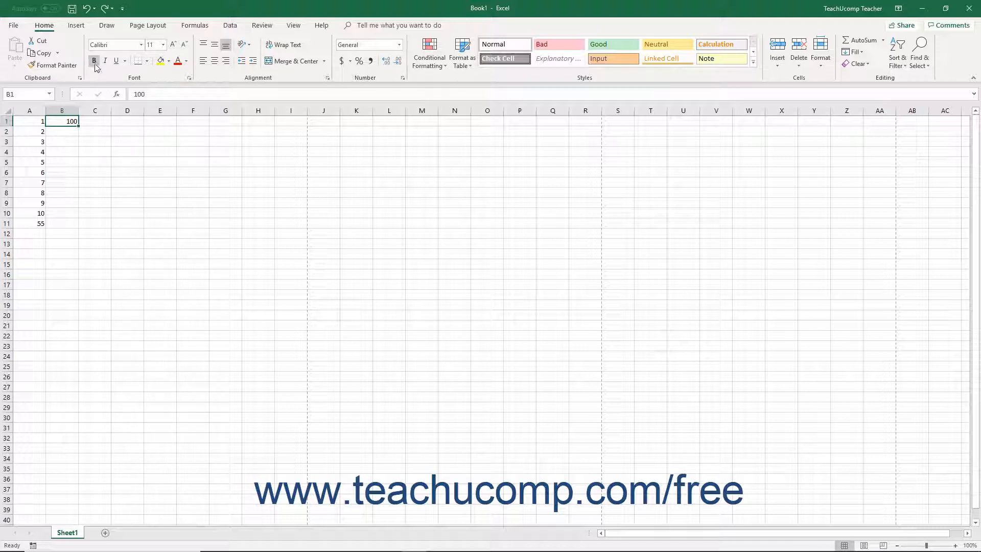
mouse_move(94, 61)
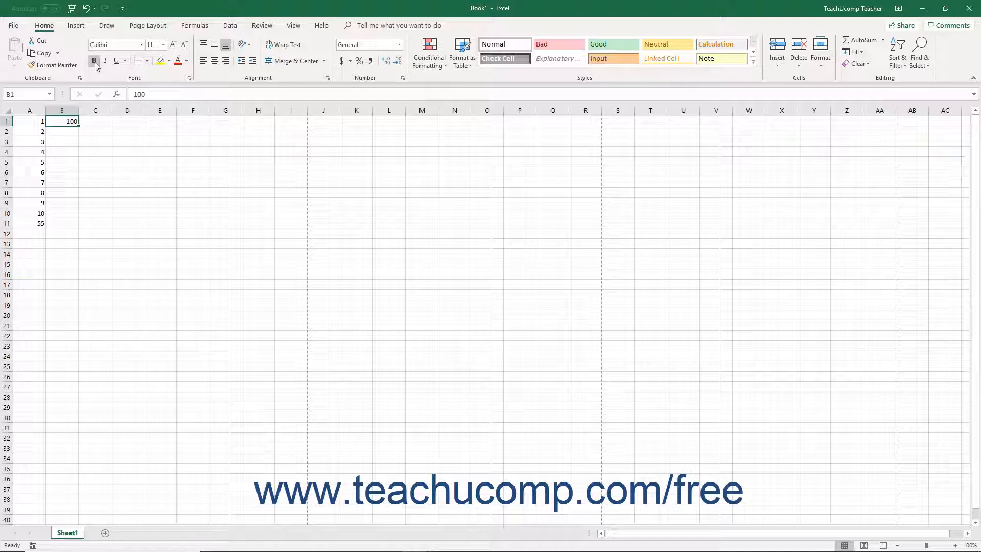
mouse_move(332, 69)
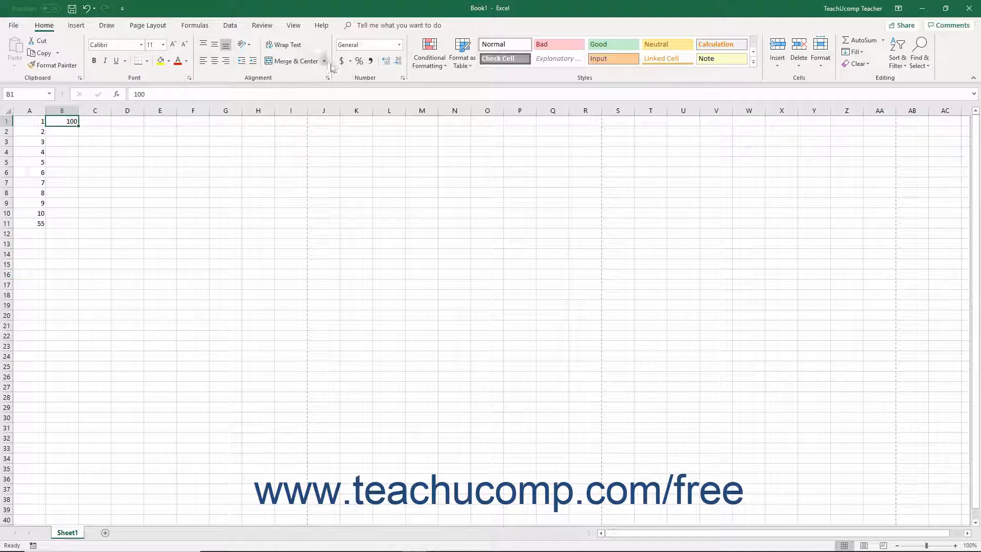
mouse_move(342, 61)
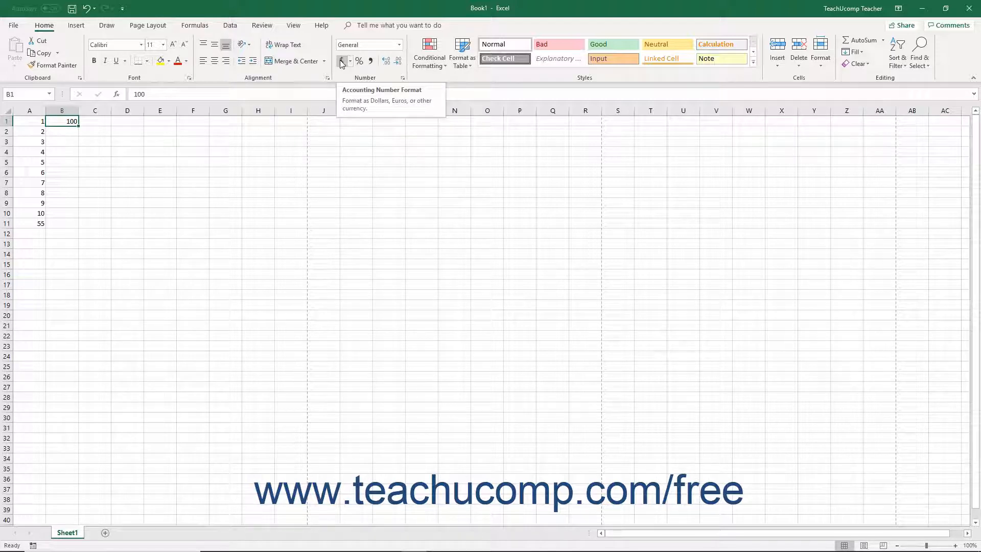
mouse_move(312, 151)
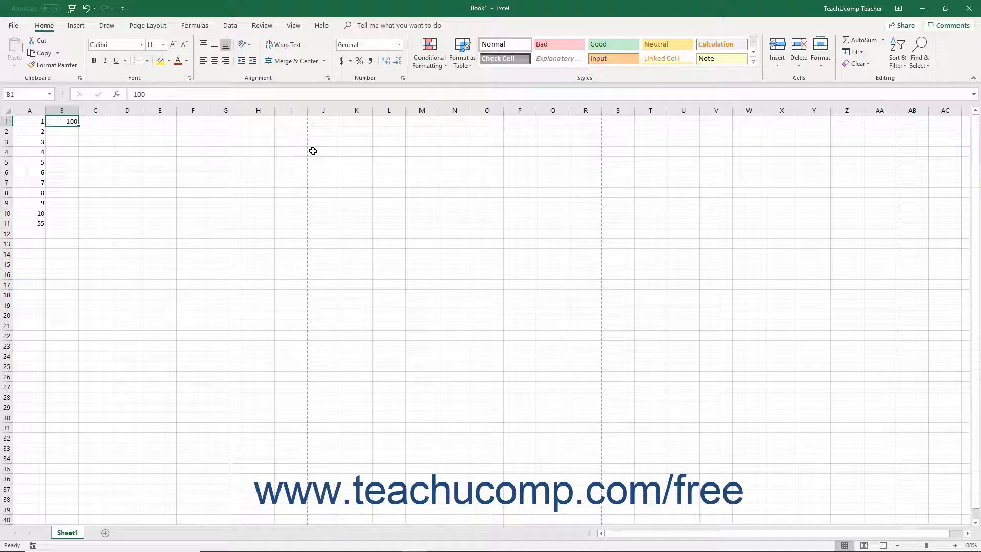
Choose the $ English (United States) Accounting format for cell B1.
key(alt)
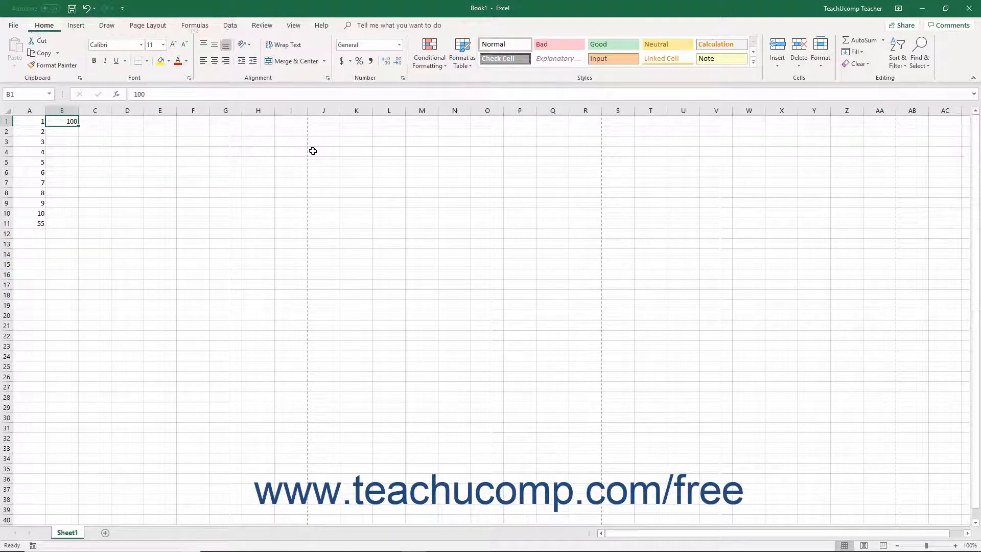
key(alt)
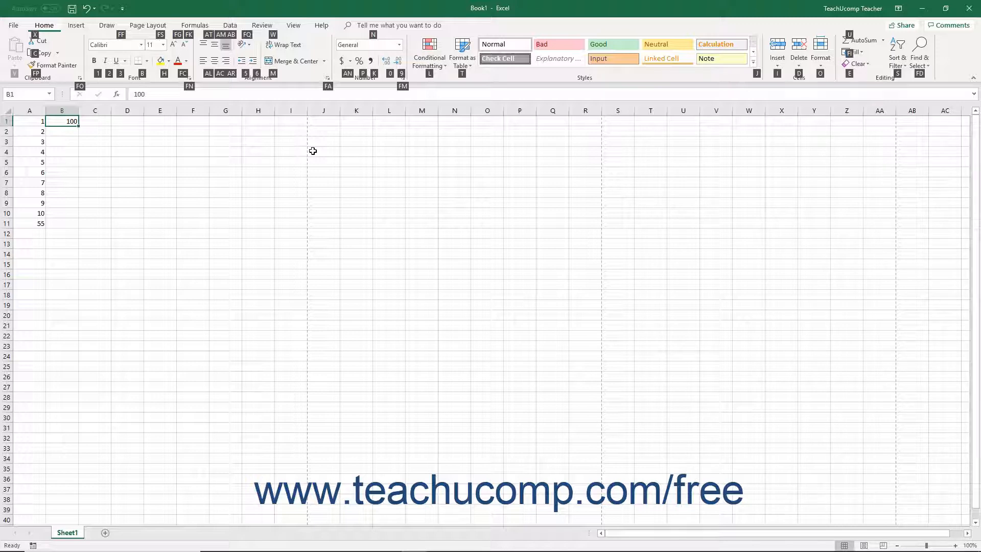
click(350, 61)
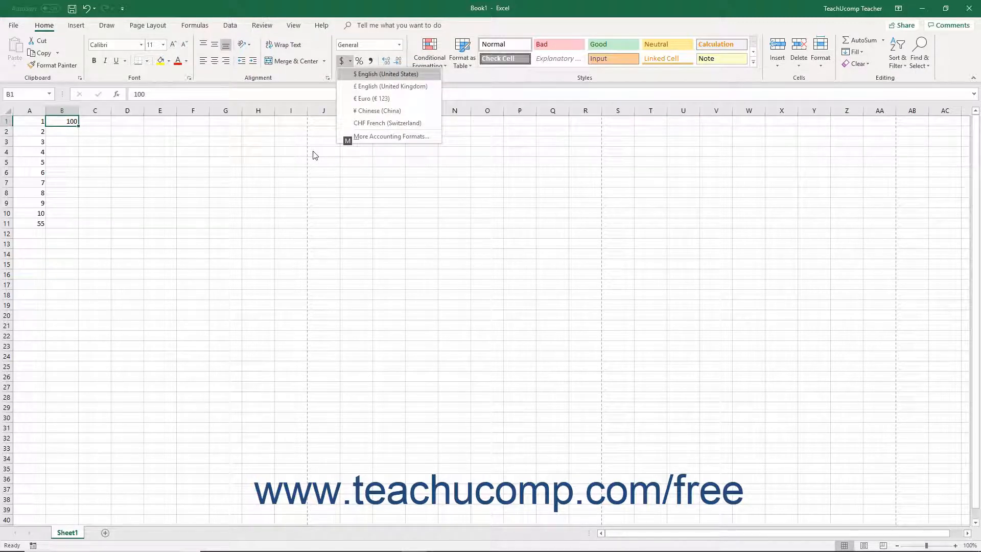
click(313, 151)
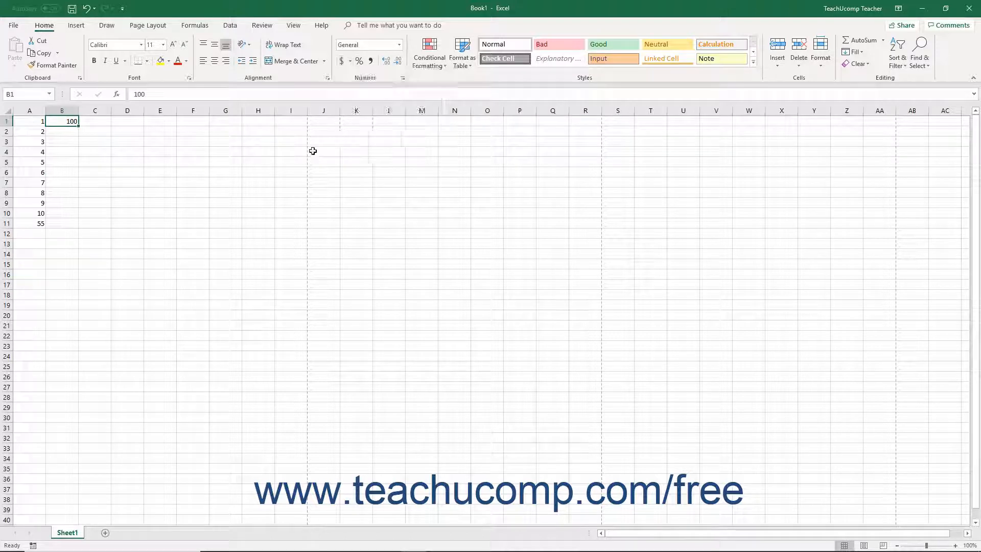
Apply the $ Accounting format to B1 and display the Home tab KeyTips.
click(340, 60)
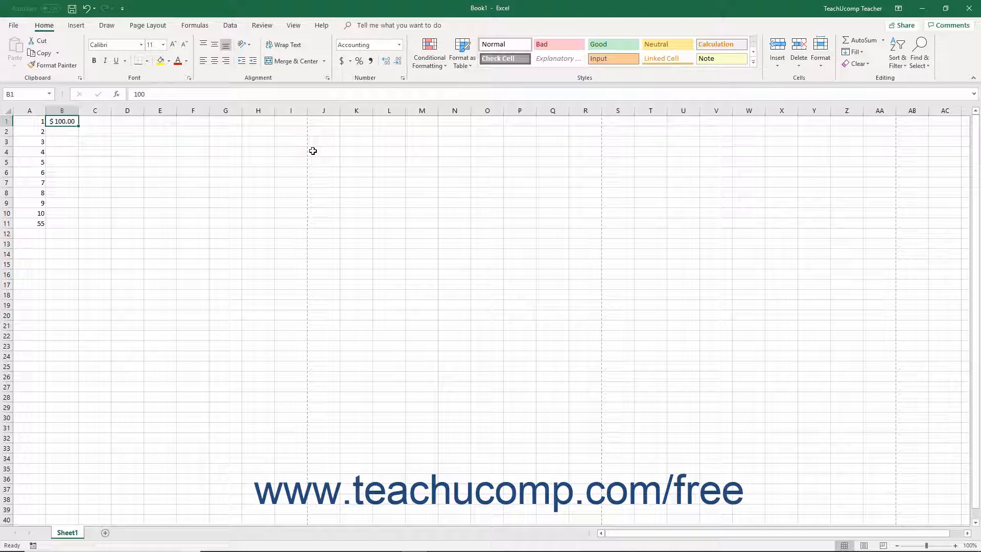
key(alt)
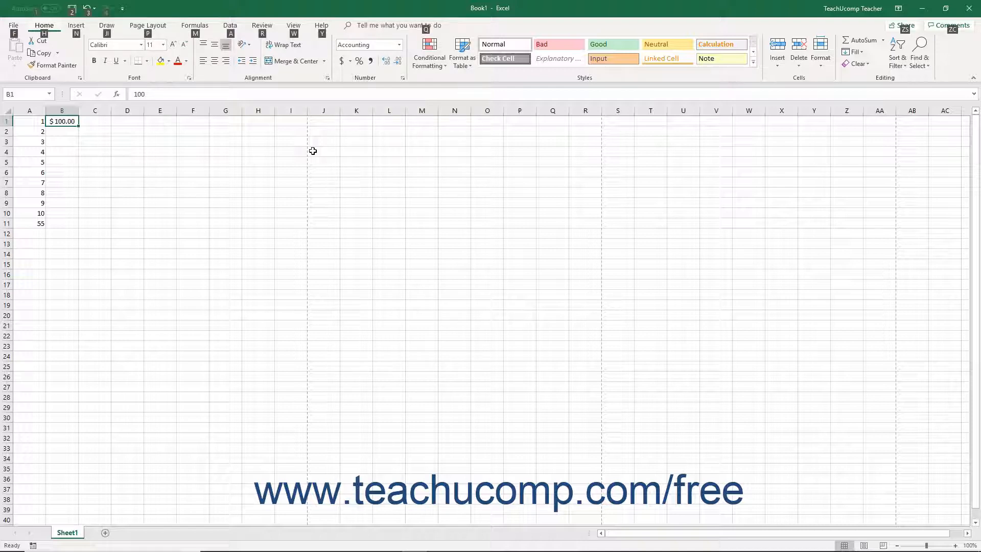
key(alt)
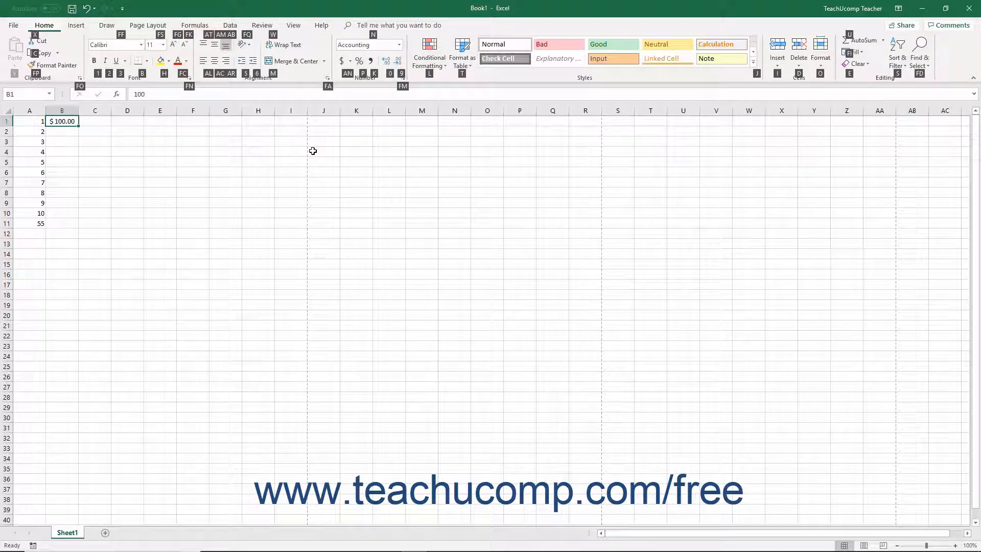
Choose More Colors… from the Font Color dropdown to open the Colors dialog.
click(186, 60)
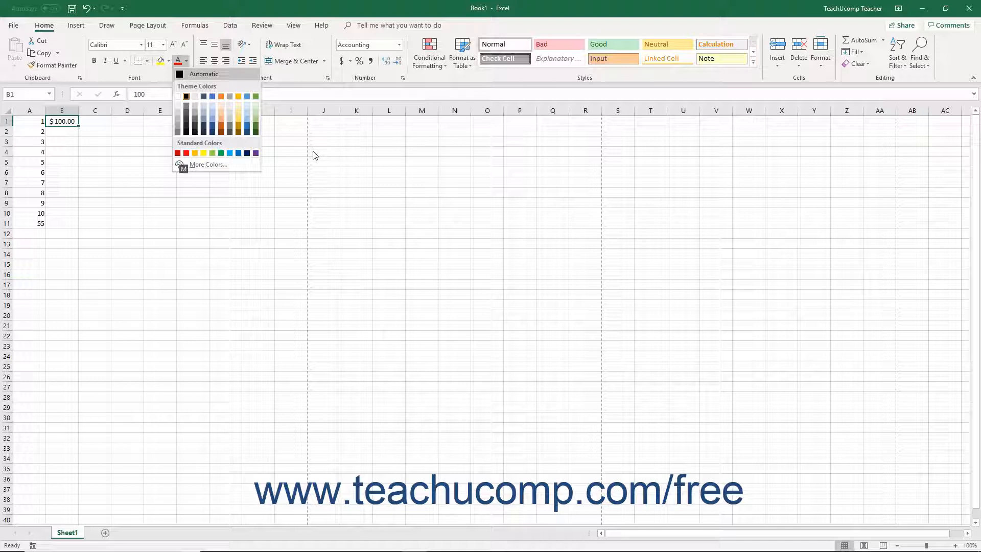
click(208, 164)
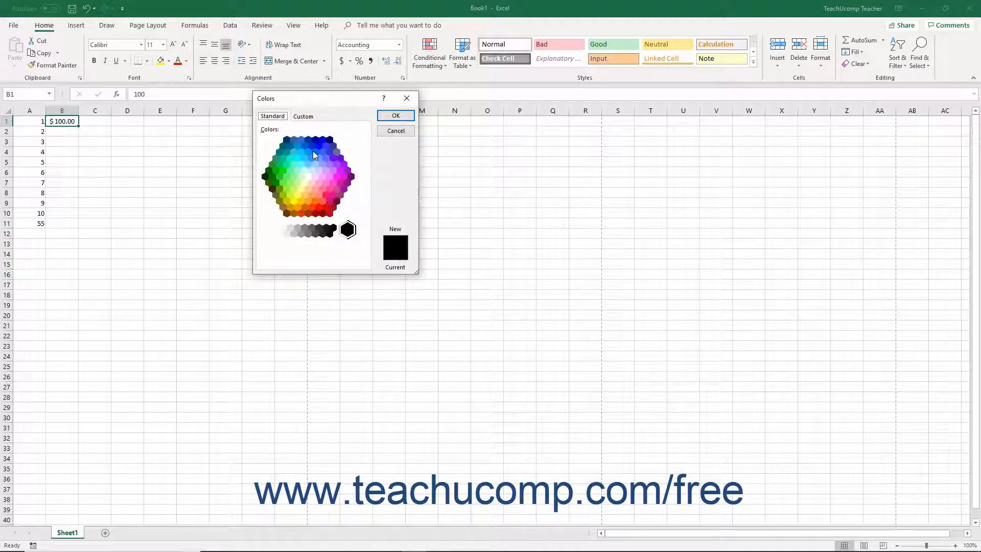